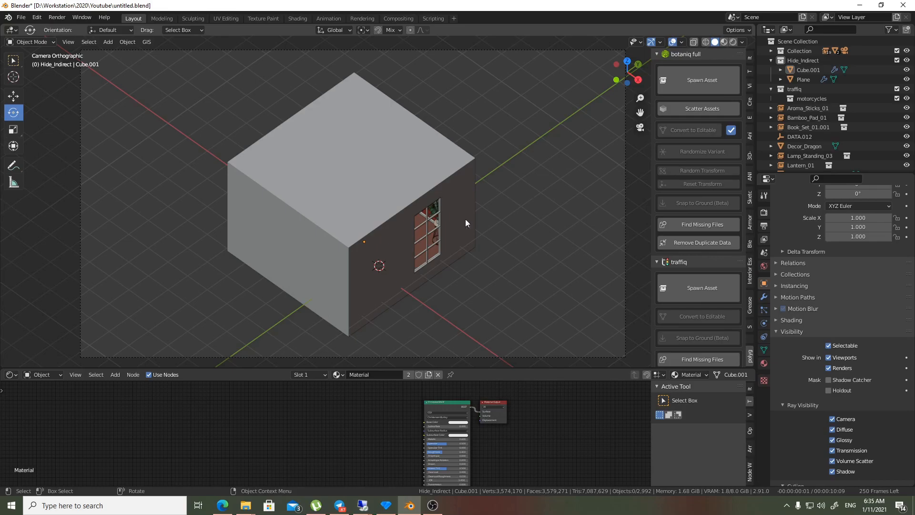
mouse_move(373, 223)
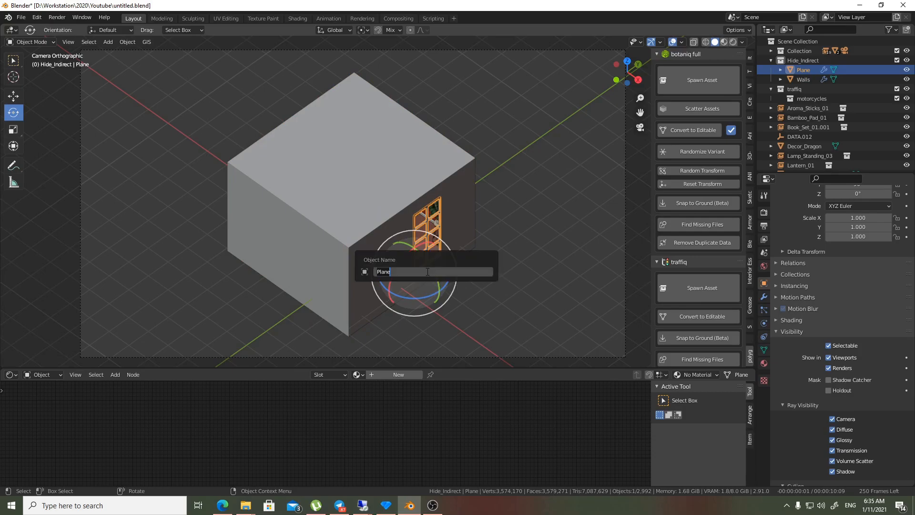
Step: Rename the window grid object to 'Windows'
text(Wind)
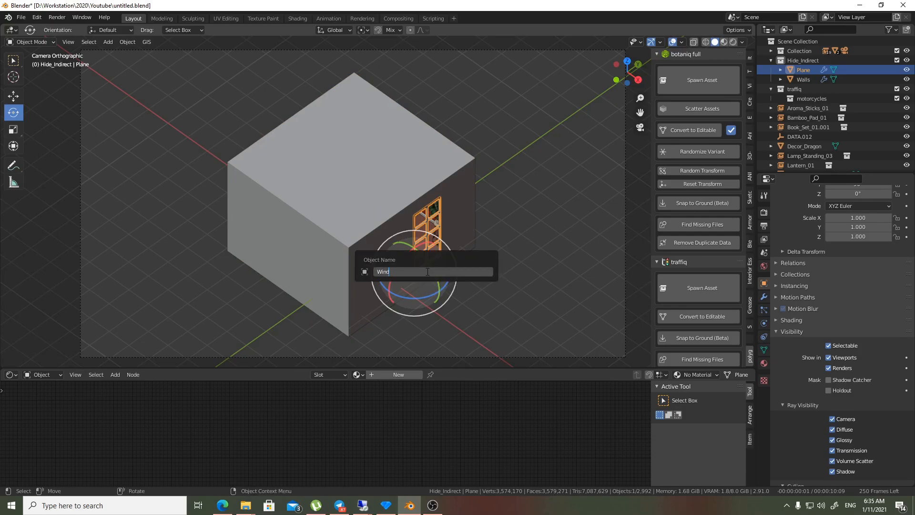
key(Return)
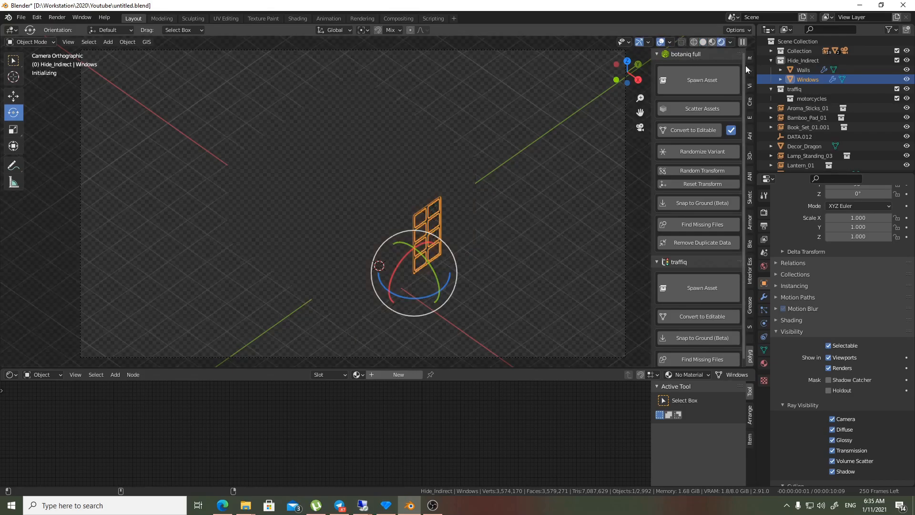
mouse_move(532, 212)
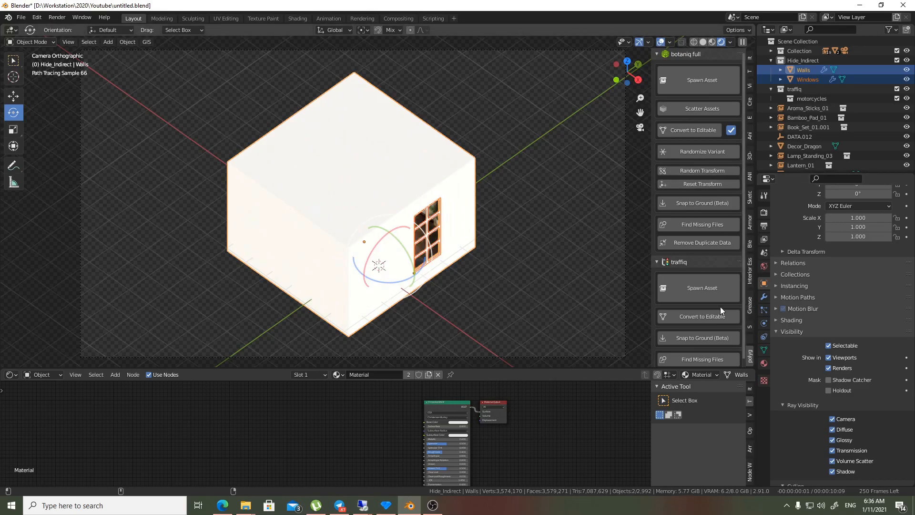
mouse_move(633, 264)
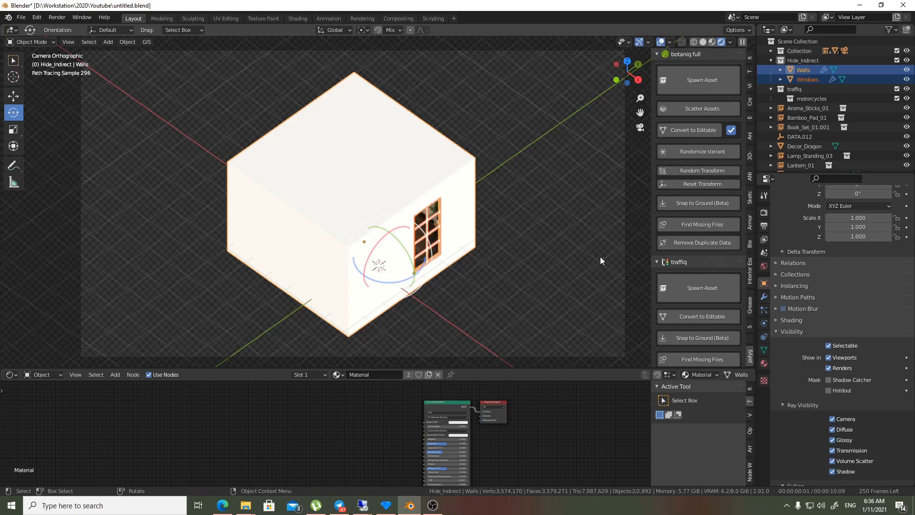
mouse_move(874, 405)
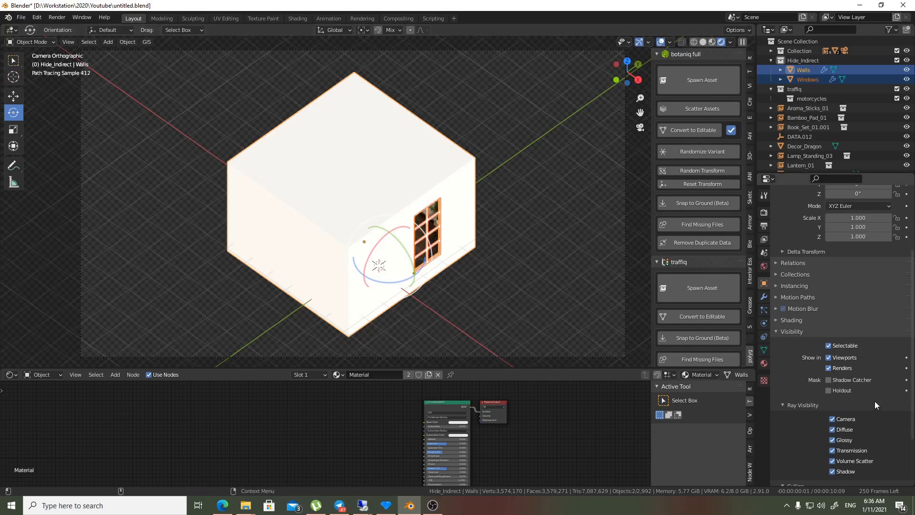
Step: Disable Camera ray visibility on Walls and copy it to Windows via Copy to Selected
scroll(down, 3)
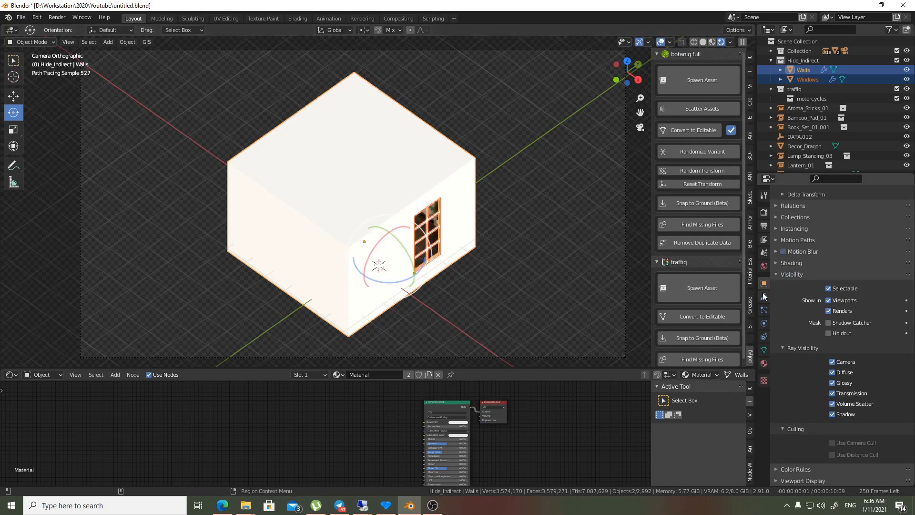
mouse_move(761, 360)
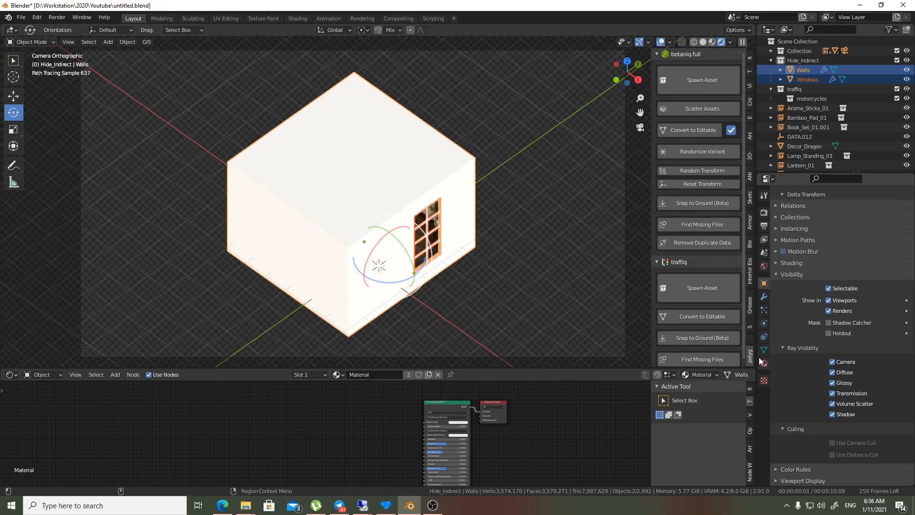
mouse_move(763, 349)
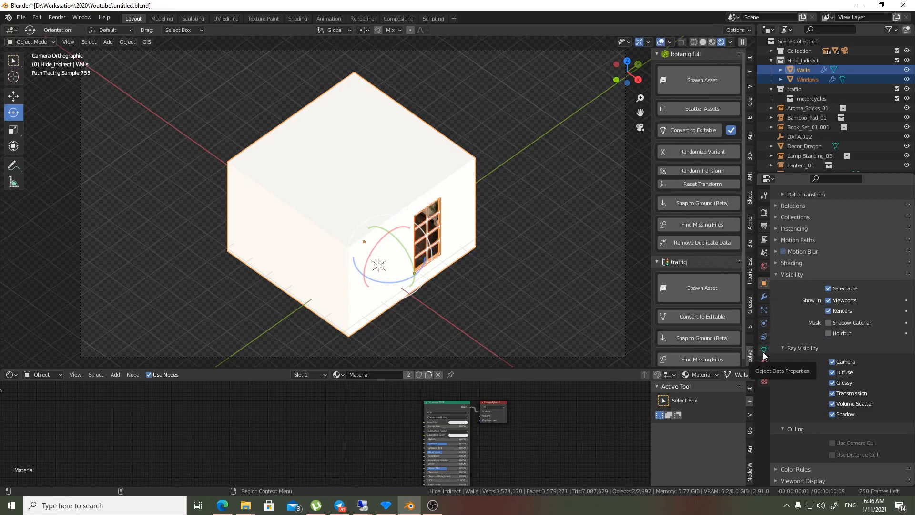
mouse_move(764, 286)
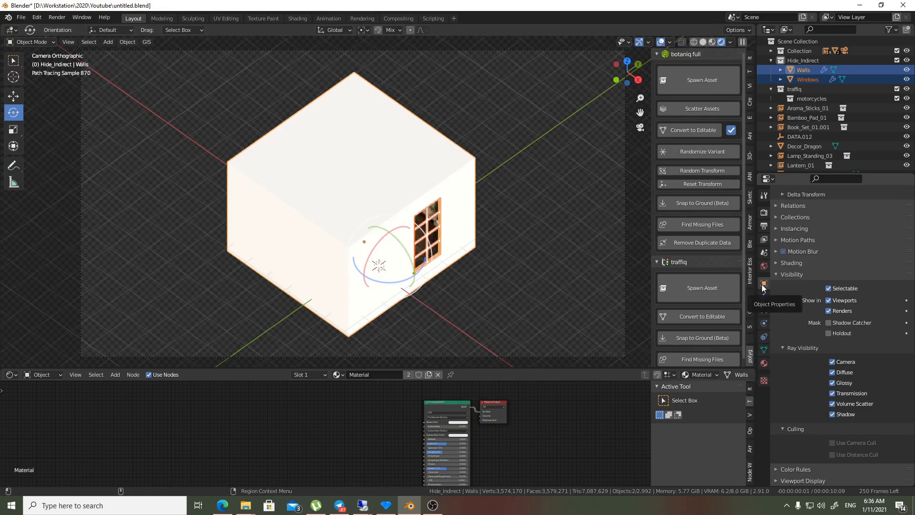
mouse_move(846, 365)
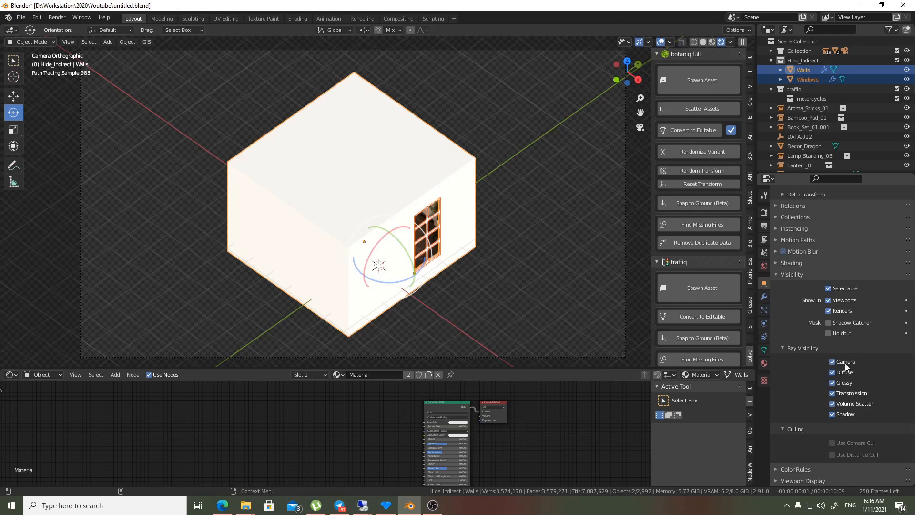
click(832, 362)
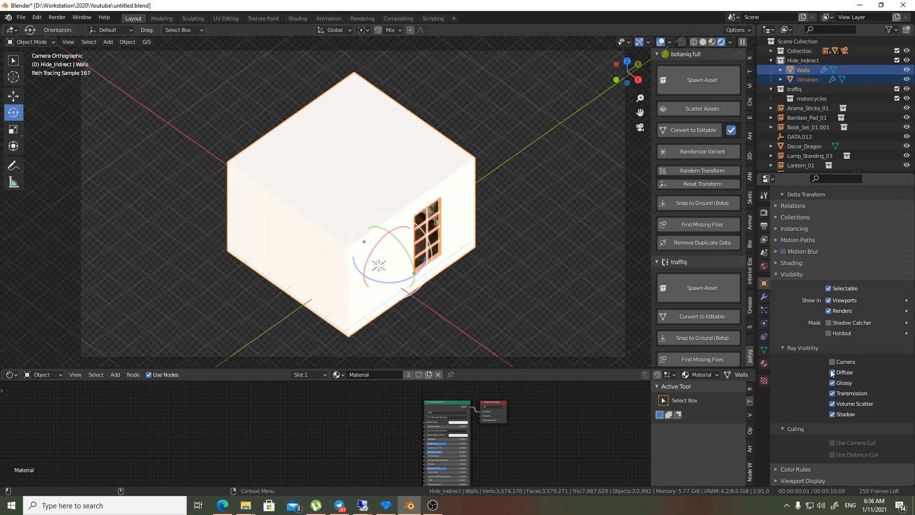
right_click(846, 361)
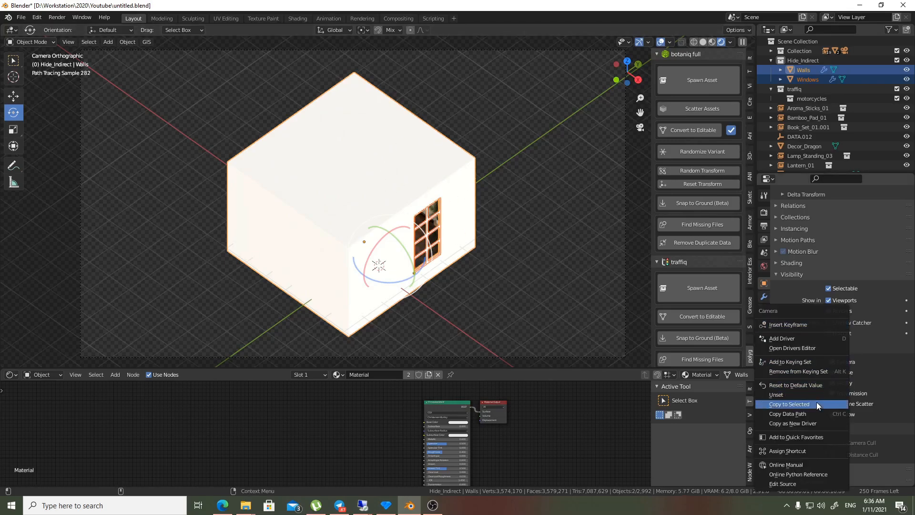
click(789, 404)
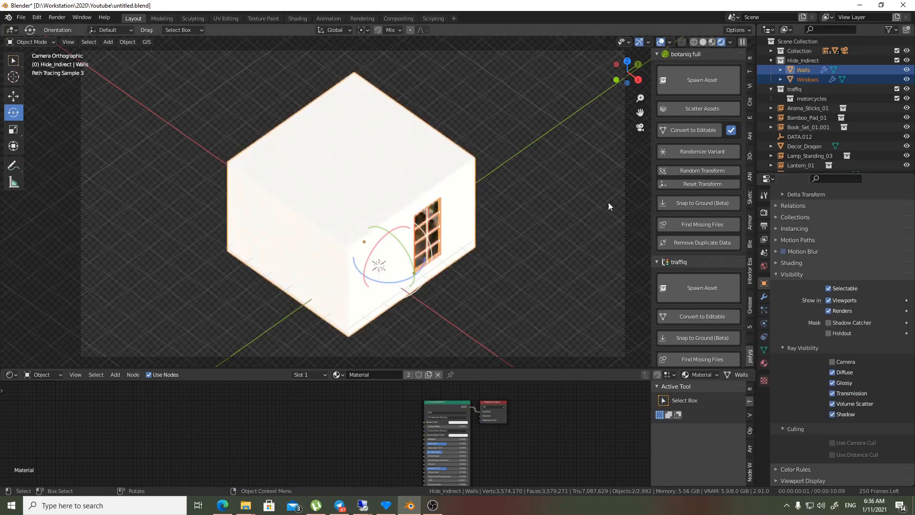
mouse_move(735, 45)
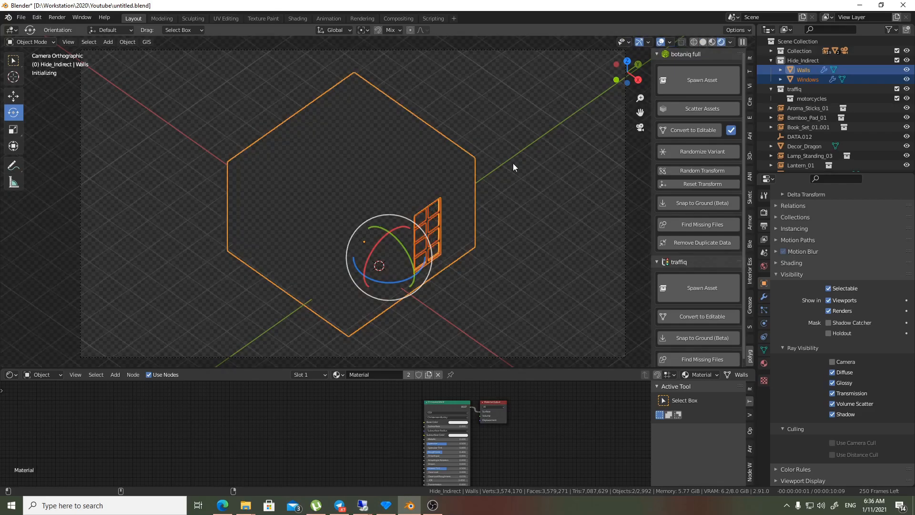
mouse_move(542, 207)
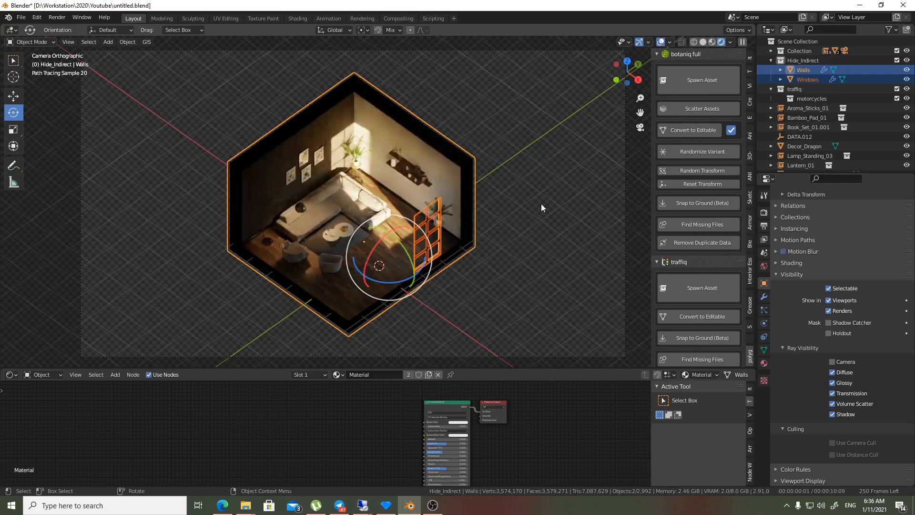
Step: Deselect everything to view the revealed interior, then select Walls in the outliner
click(418, 308)
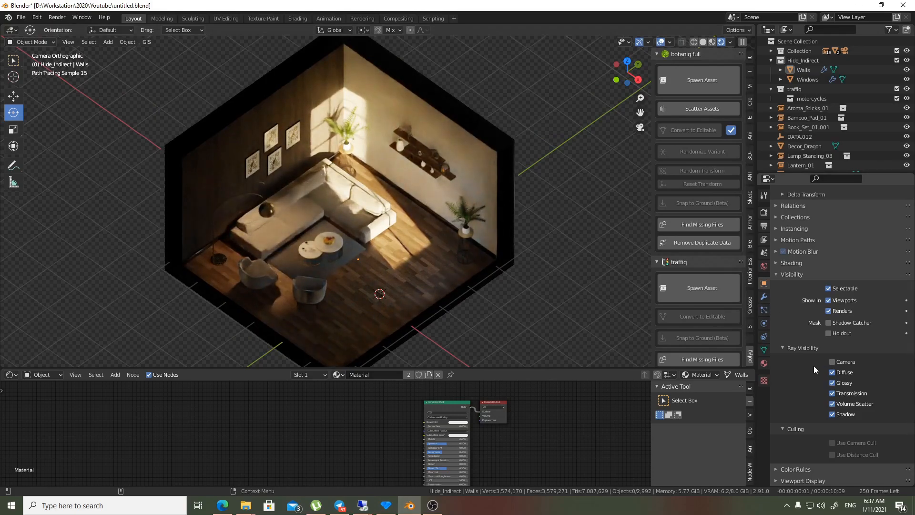
click(802, 69)
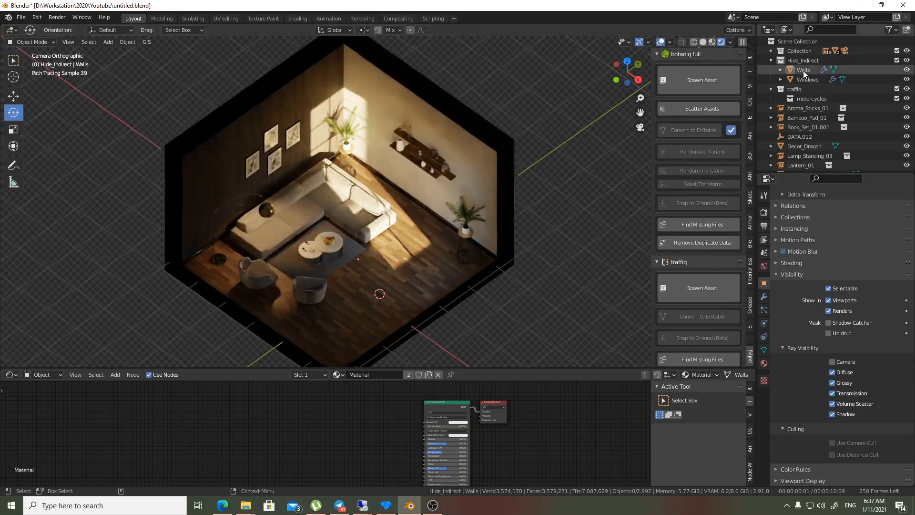
Step: Restore Camera visibility on Walls and Windows, then make the Hide_Indirect collection active
click(807, 79)
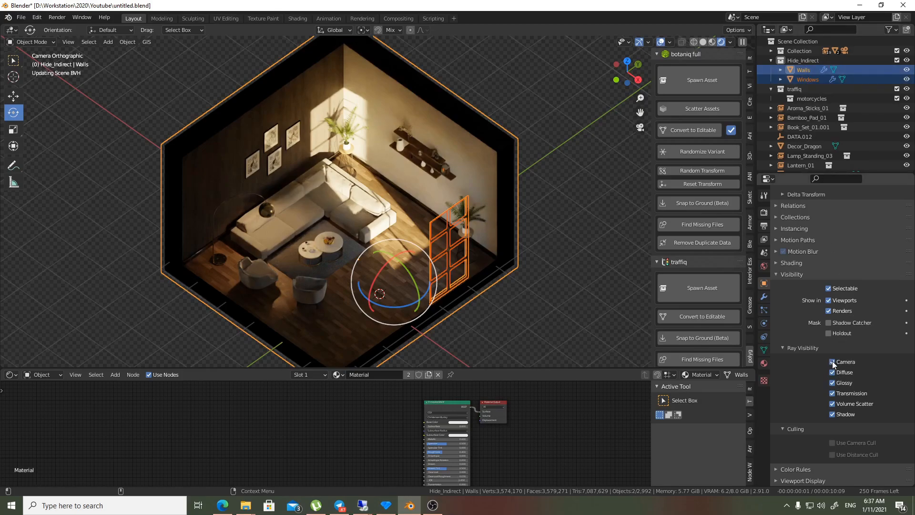
click(829, 363)
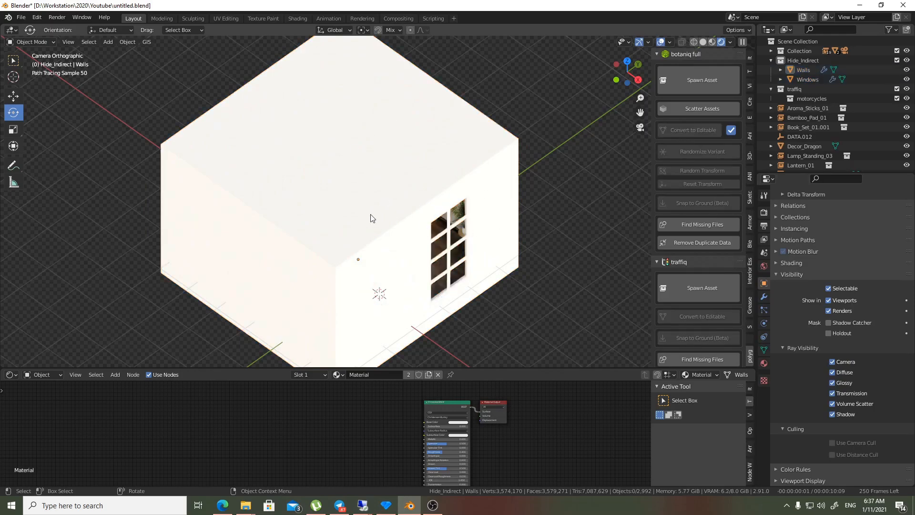
mouse_move(490, 180)
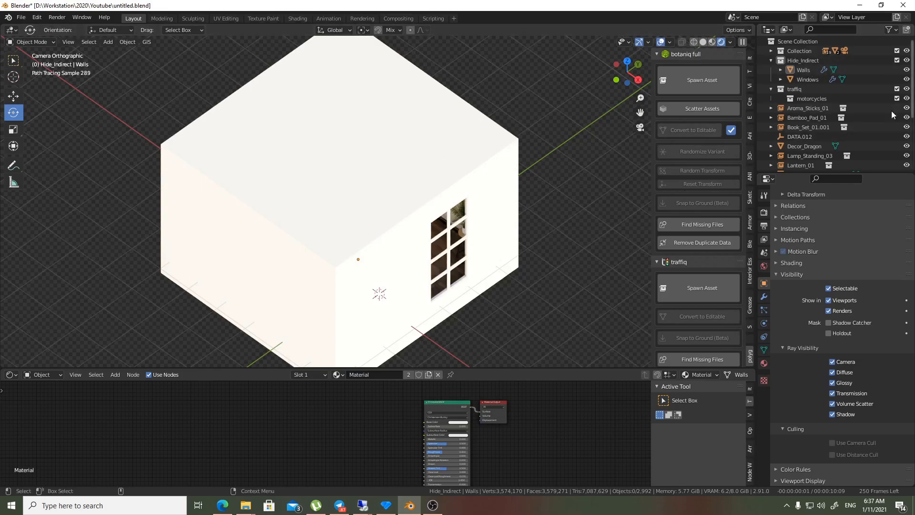
mouse_move(830, 65)
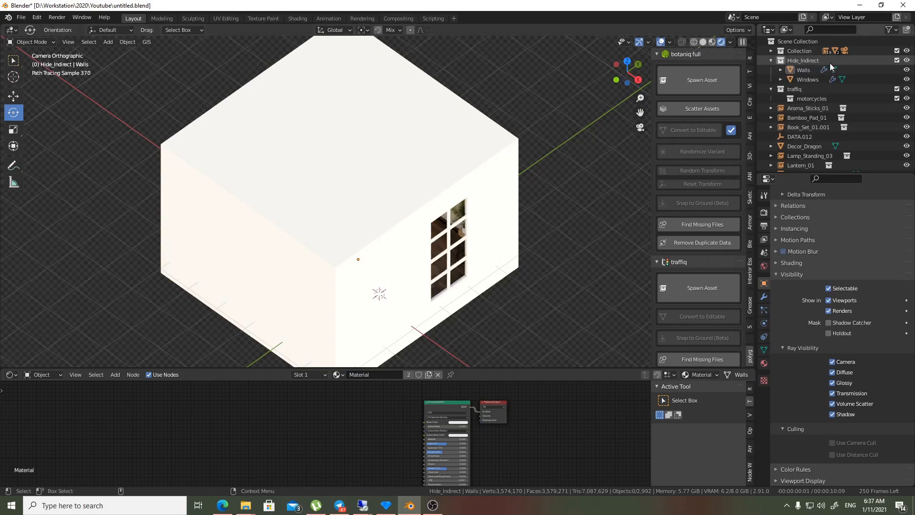
click(804, 60)
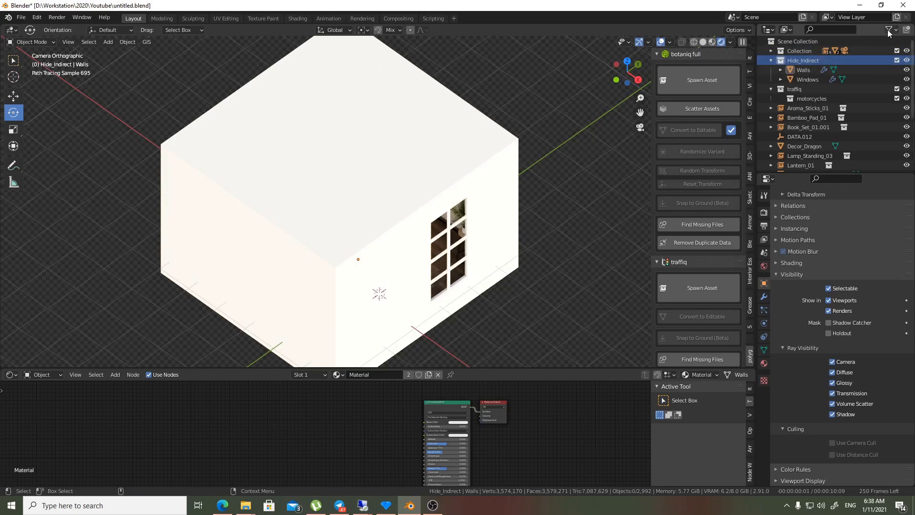
Step: Enable Holdout and Indirect Only toggles in the Outliner filter and show Solid shading
click(889, 29)
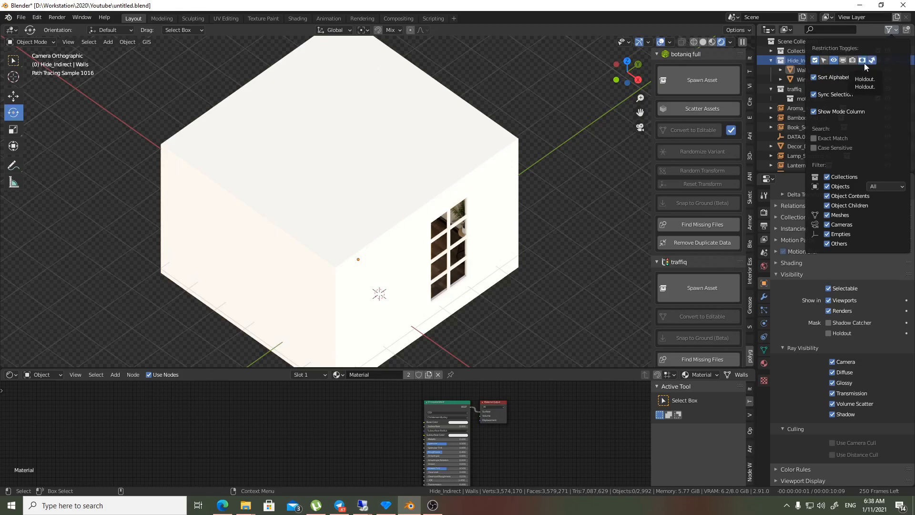
mouse_move(865, 63)
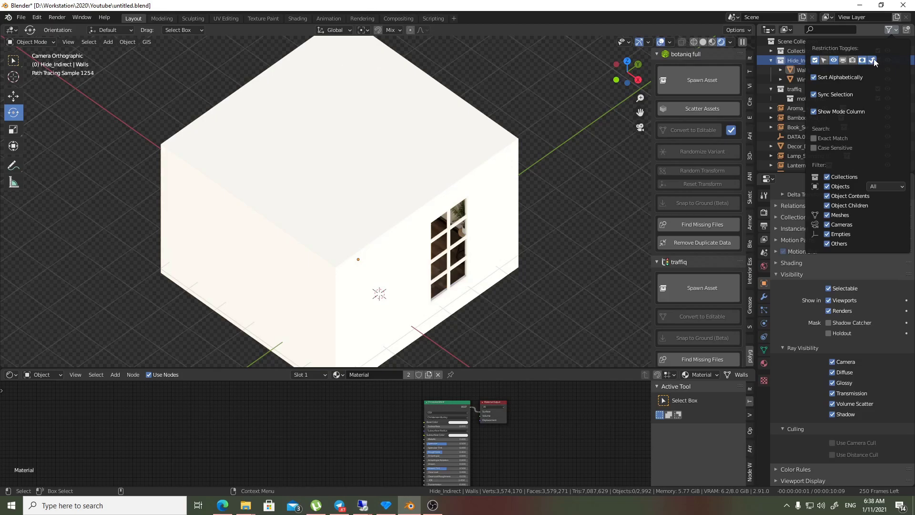
mouse_move(874, 60)
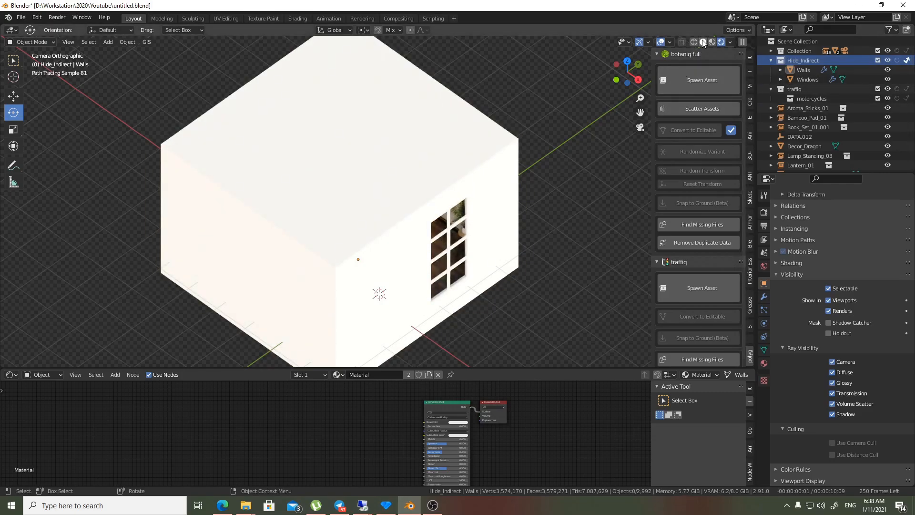
click(713, 41)
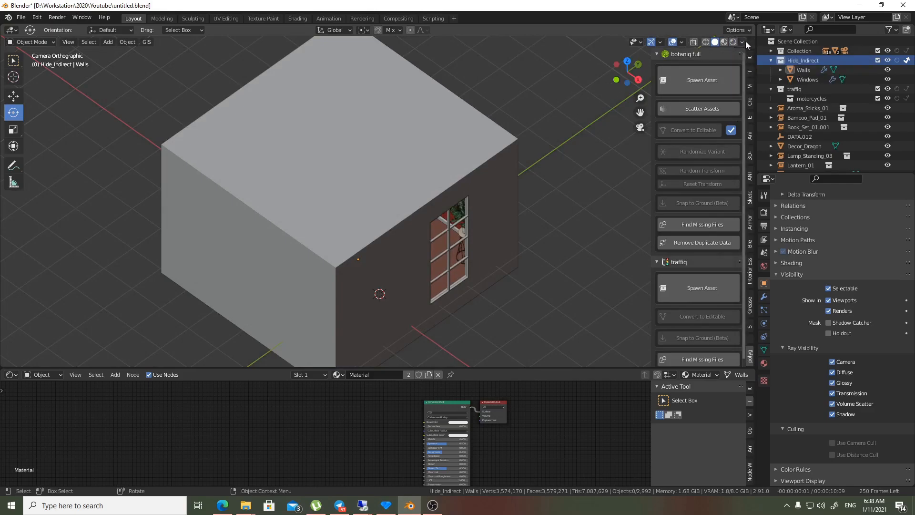
Step: Return to Rendered shading and set Hide_Indirect to Indirect Only
click(727, 41)
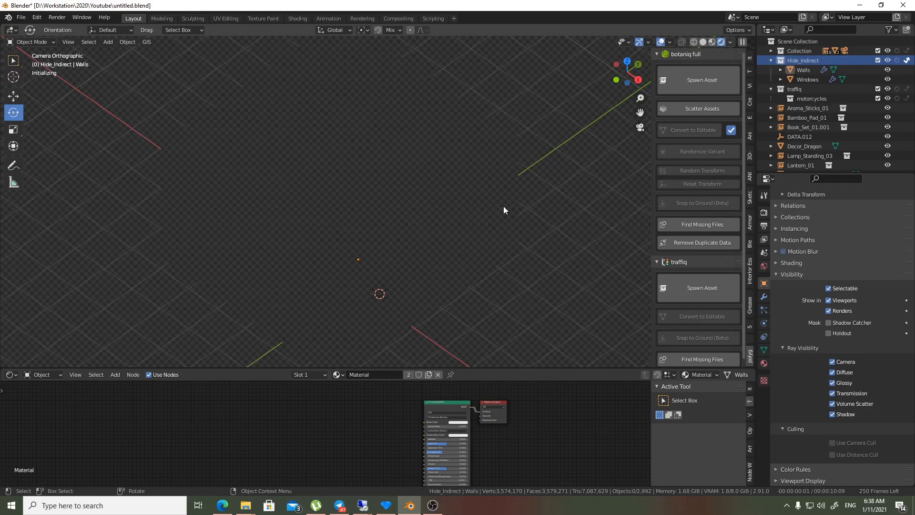
click(503, 206)
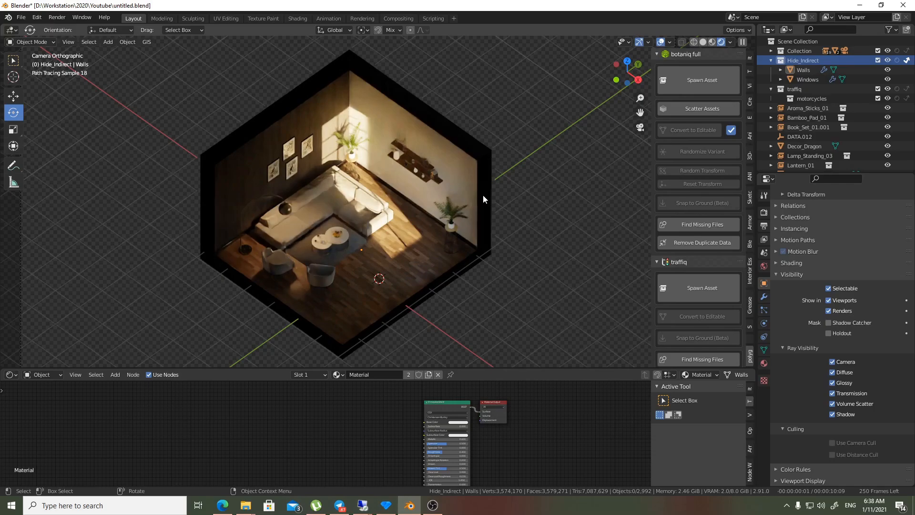
mouse_move(497, 232)
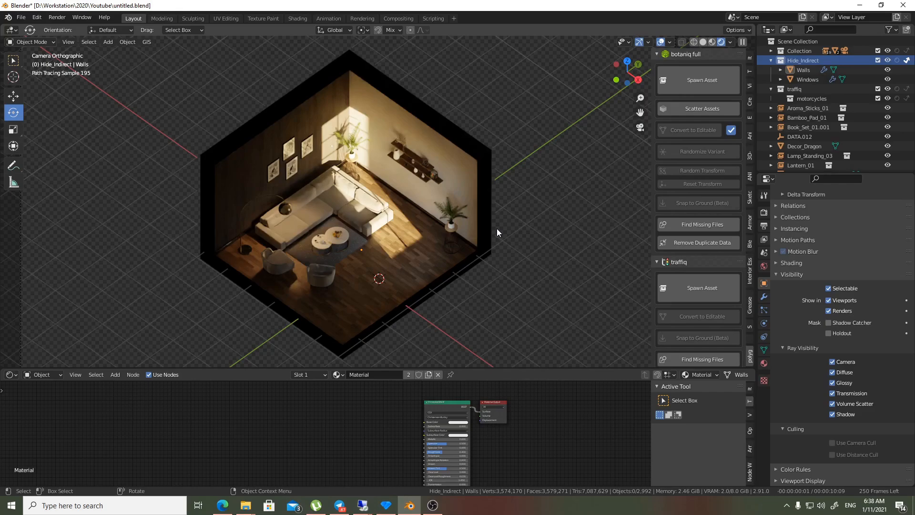
mouse_move(532, 194)
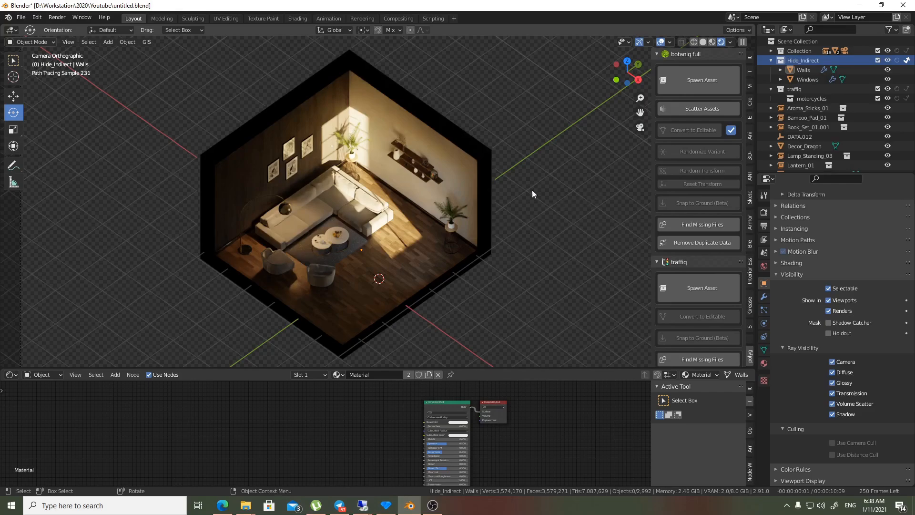
click(906, 60)
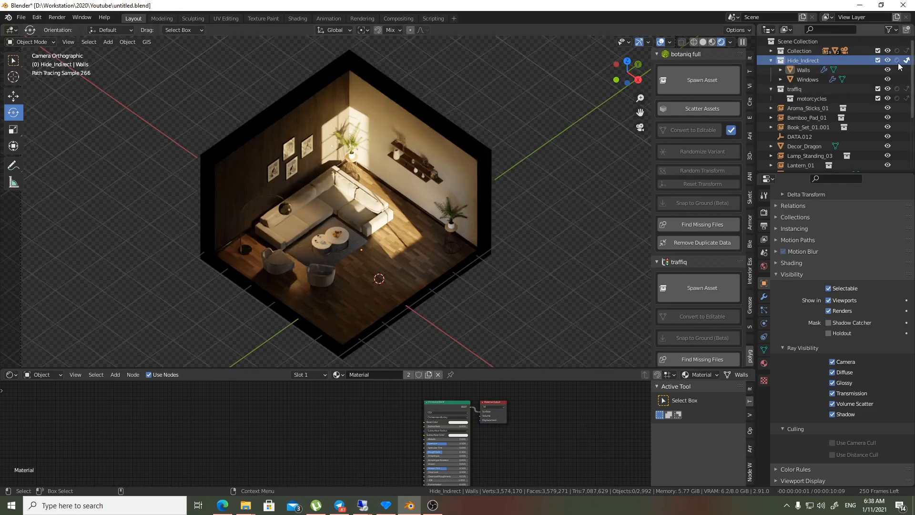
Step: Enable Holdout on Hide_Indirect and turn on Film > Transparent in Render Properties
click(896, 60)
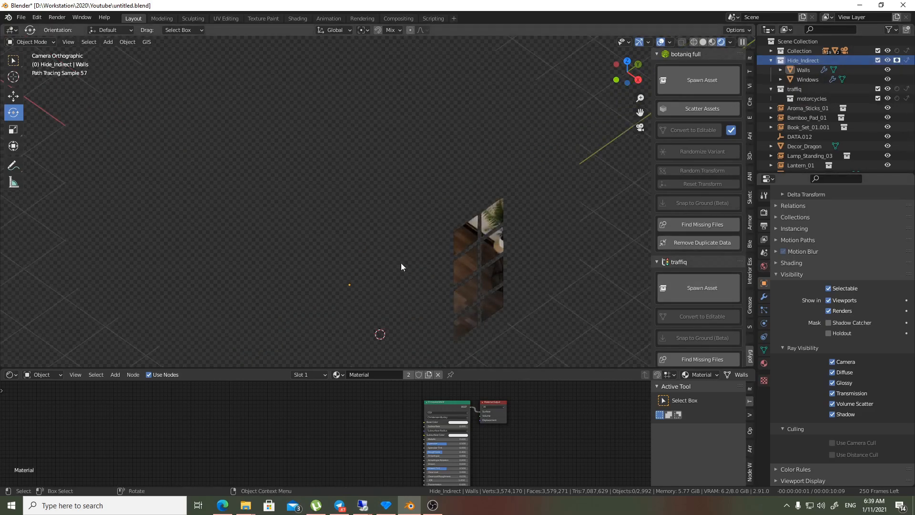
click(763, 212)
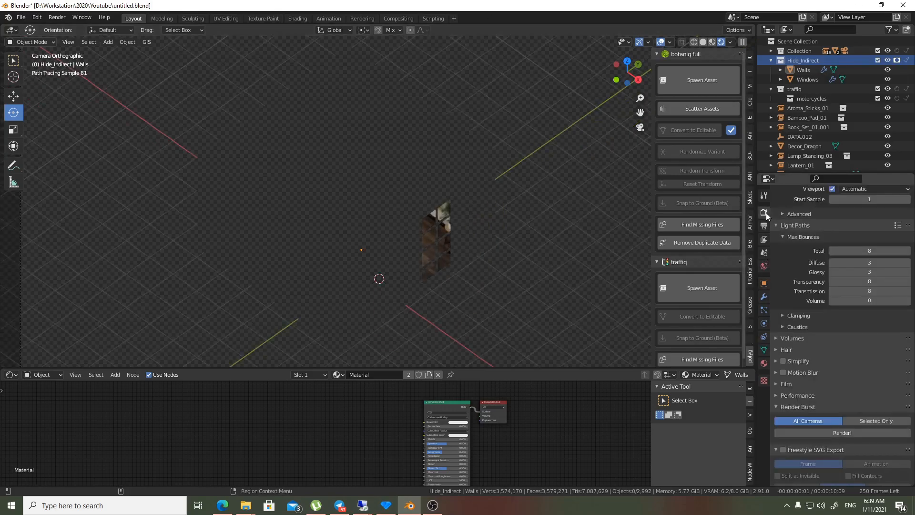
click(786, 383)
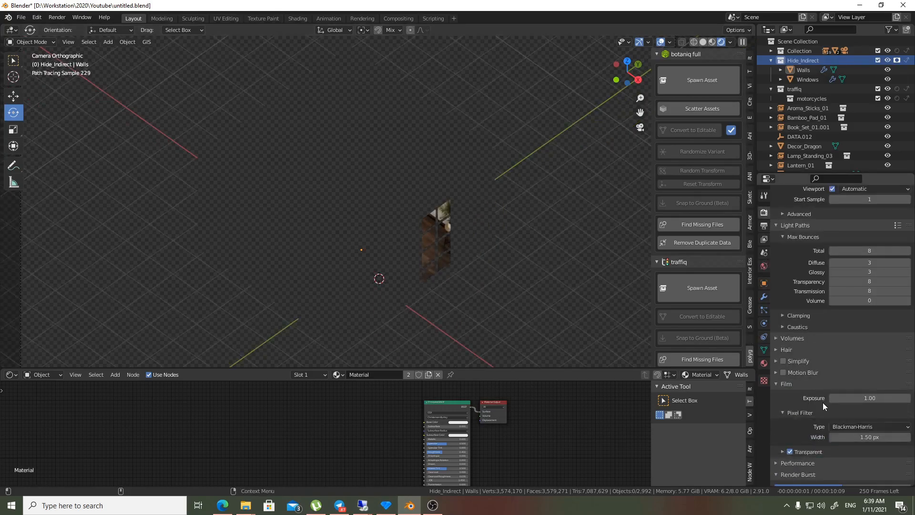
scroll(down, 3)
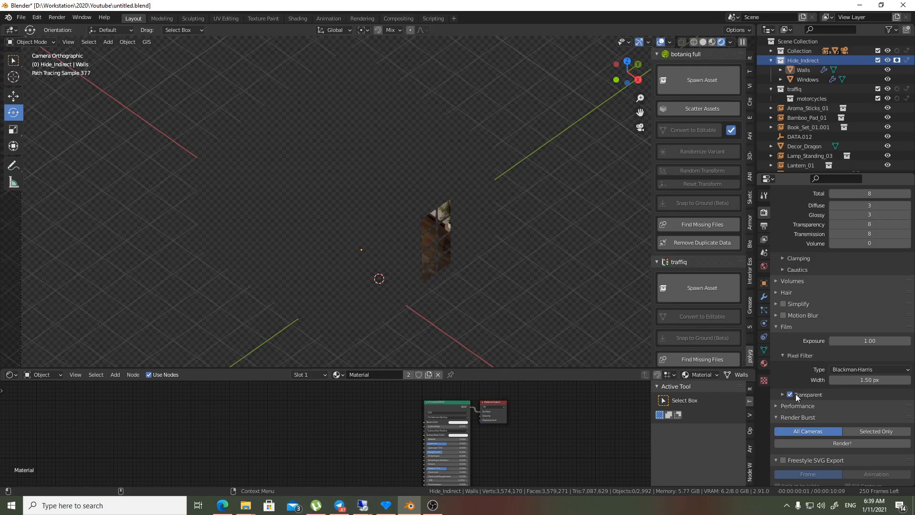
click(782, 394)
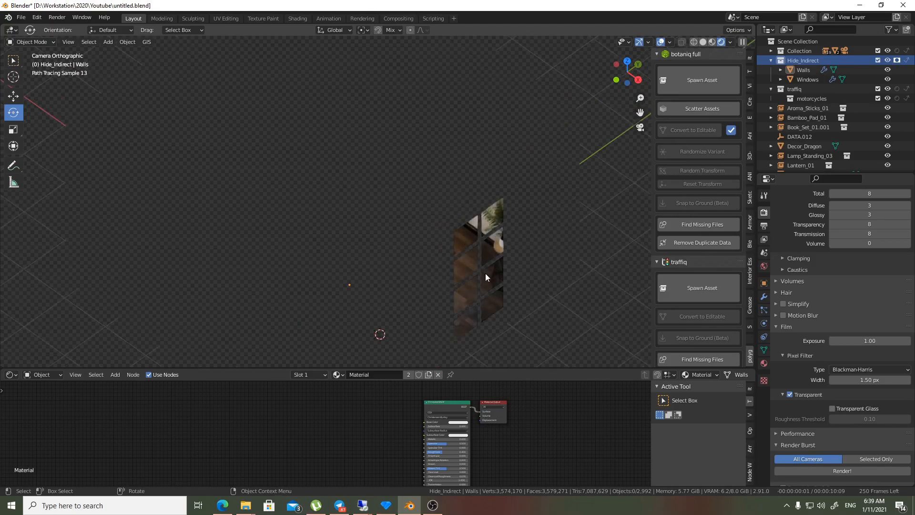
mouse_move(407, 231)
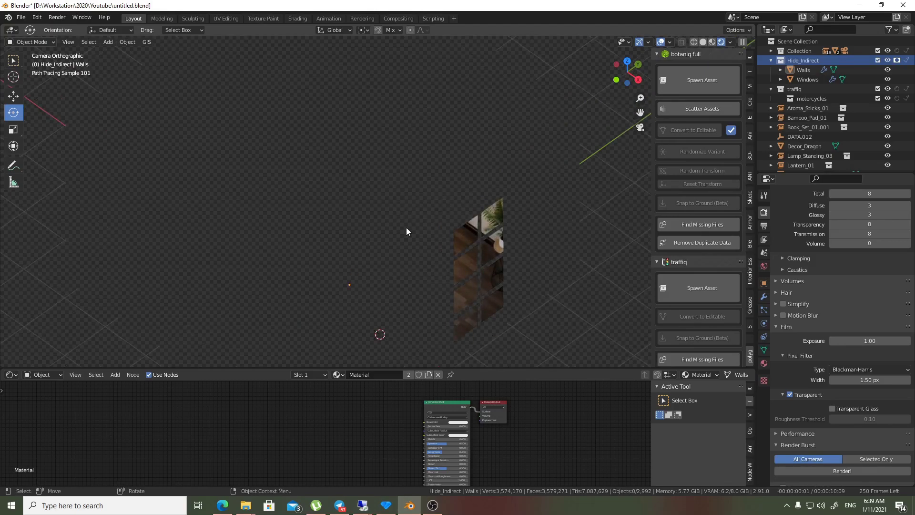
mouse_move(444, 138)
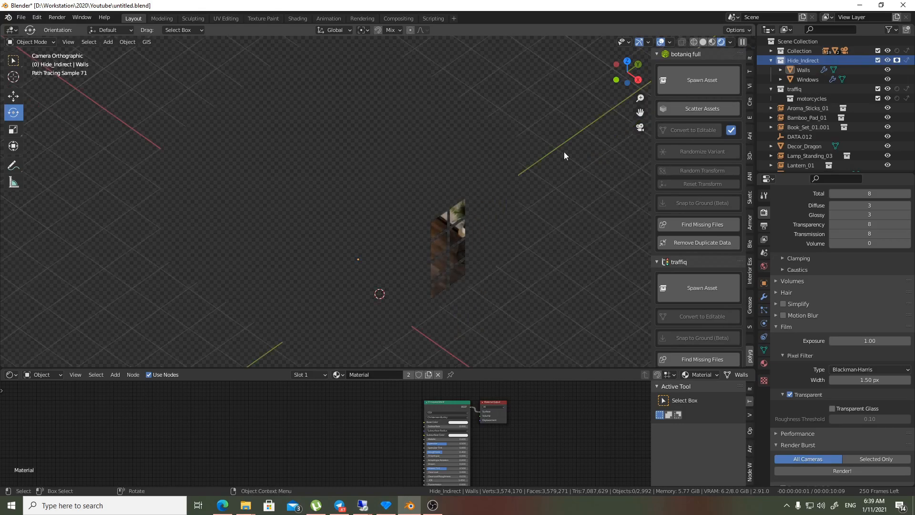
mouse_move(417, 173)
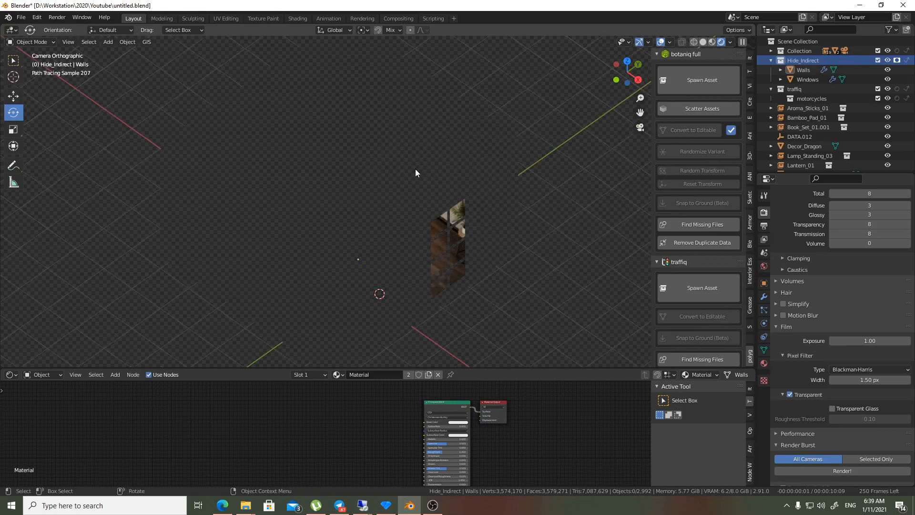